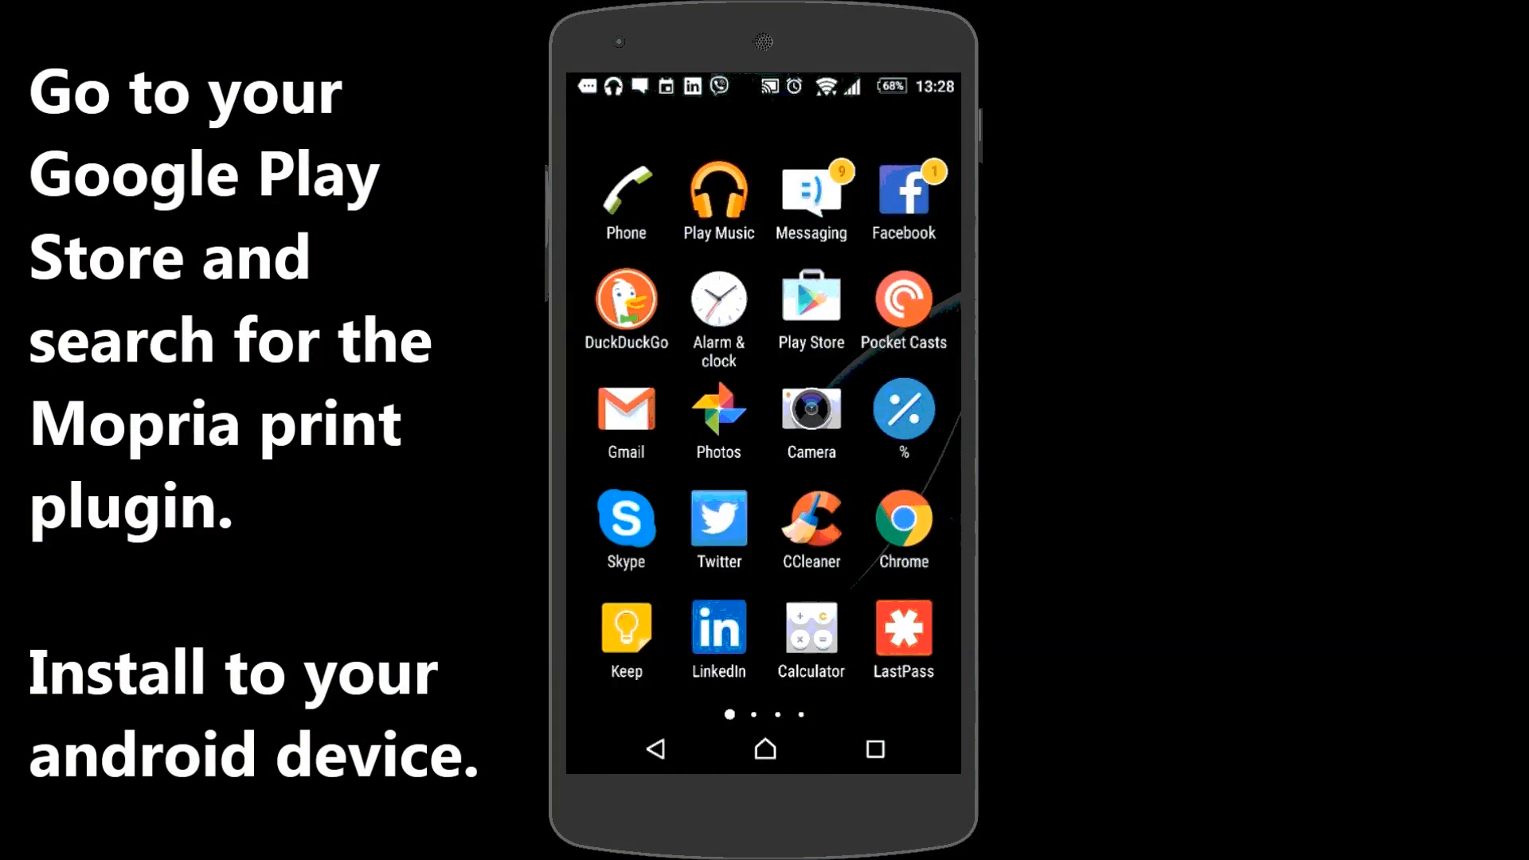
- Find Mopria Print Service in Play Store, install it and accept its media and Wi-Fi permissions
{"action": "left_click", "coordinate": [810, 299]}
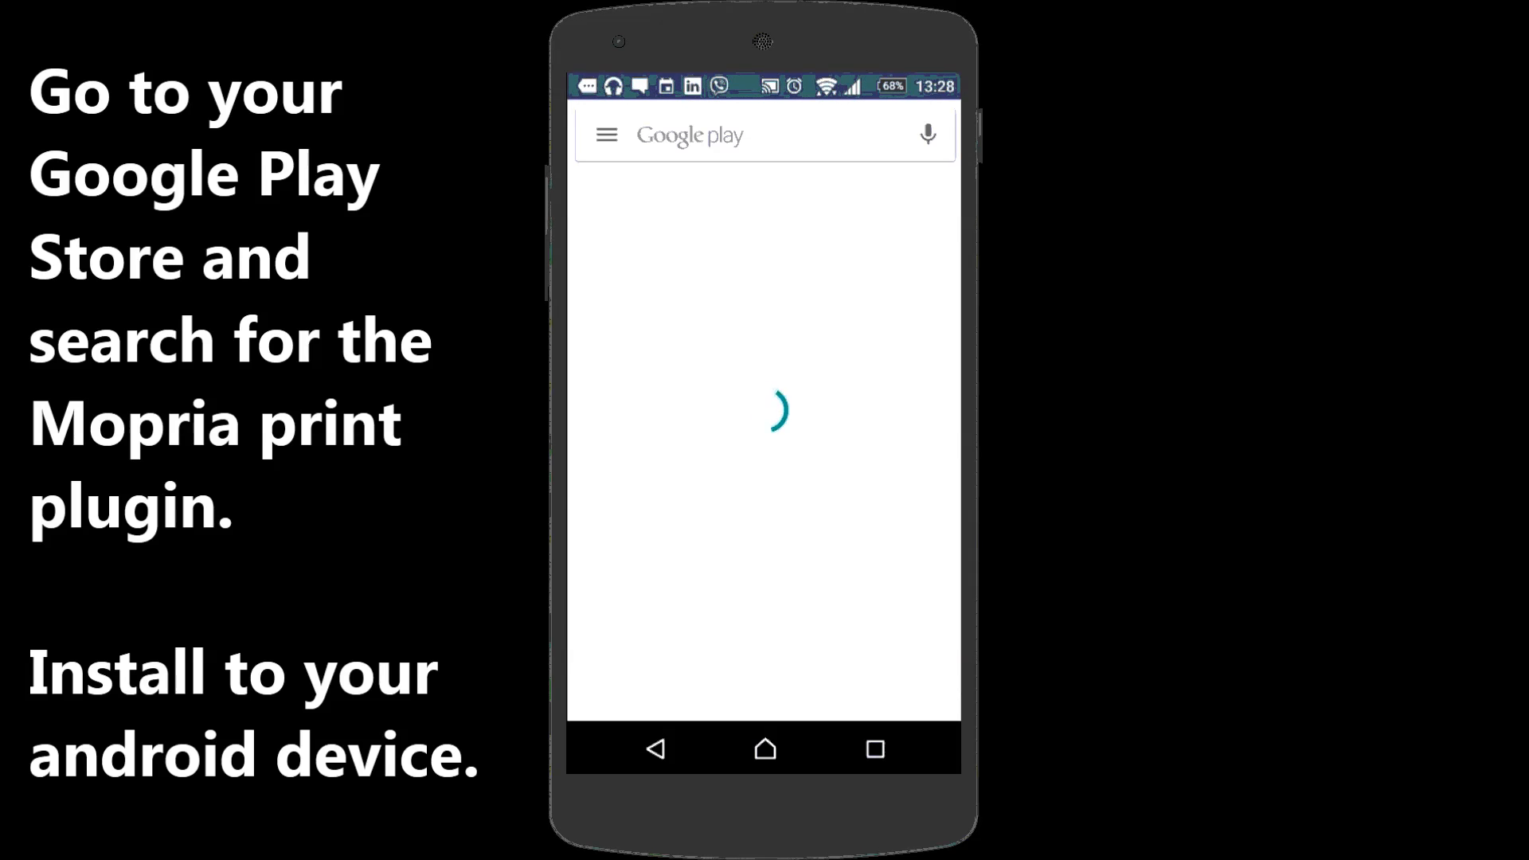
{"action": "type", "text": "mopri"}
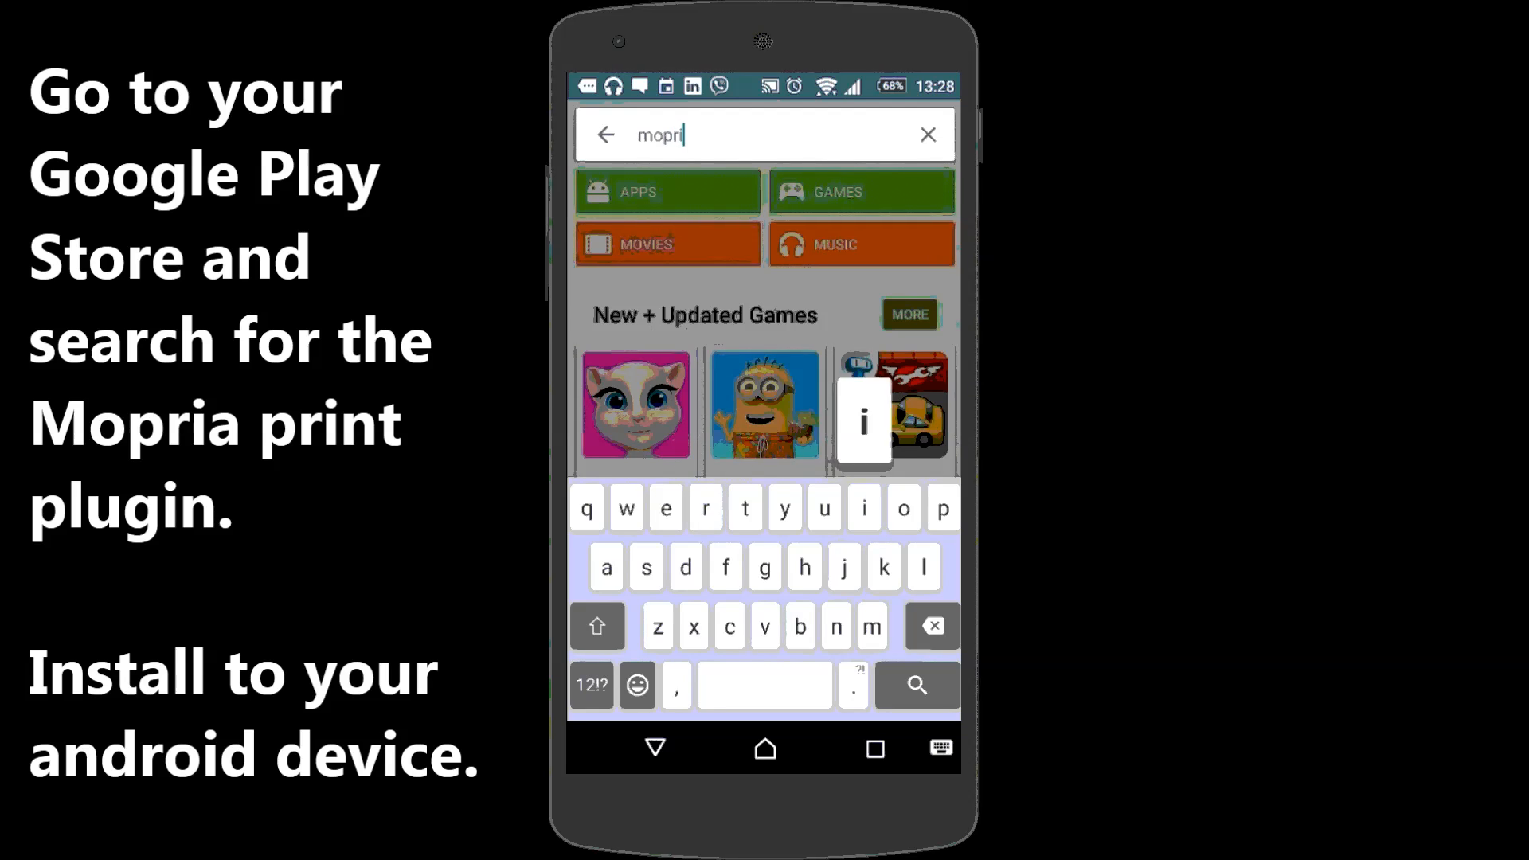
{"action": "type", "text": "a"}
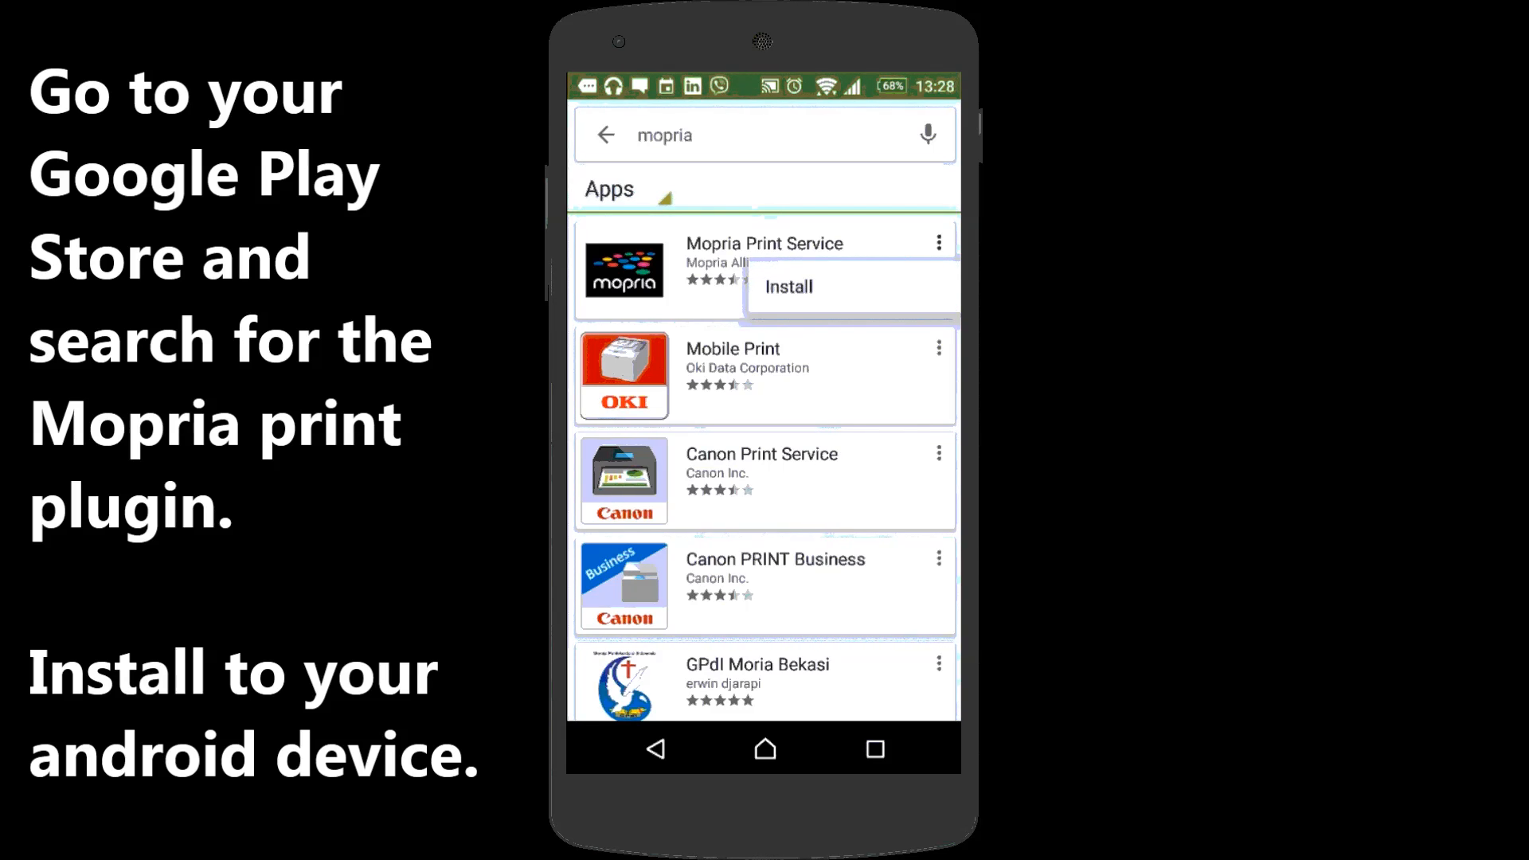
{"action": "left_click", "coordinate": [787, 286]}
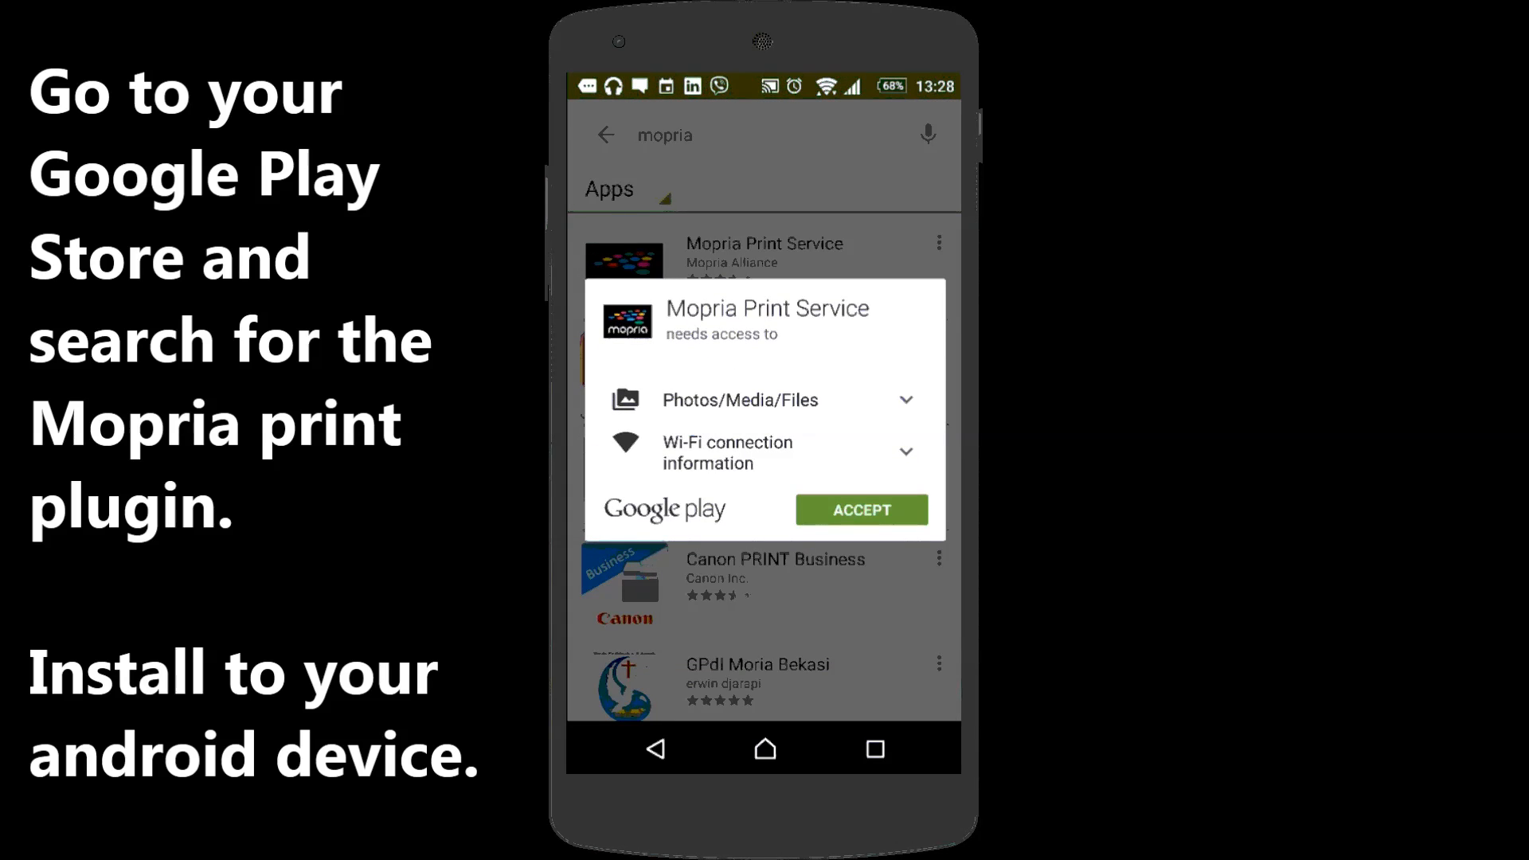
{"action": "left_click", "coordinate": [861, 509]}
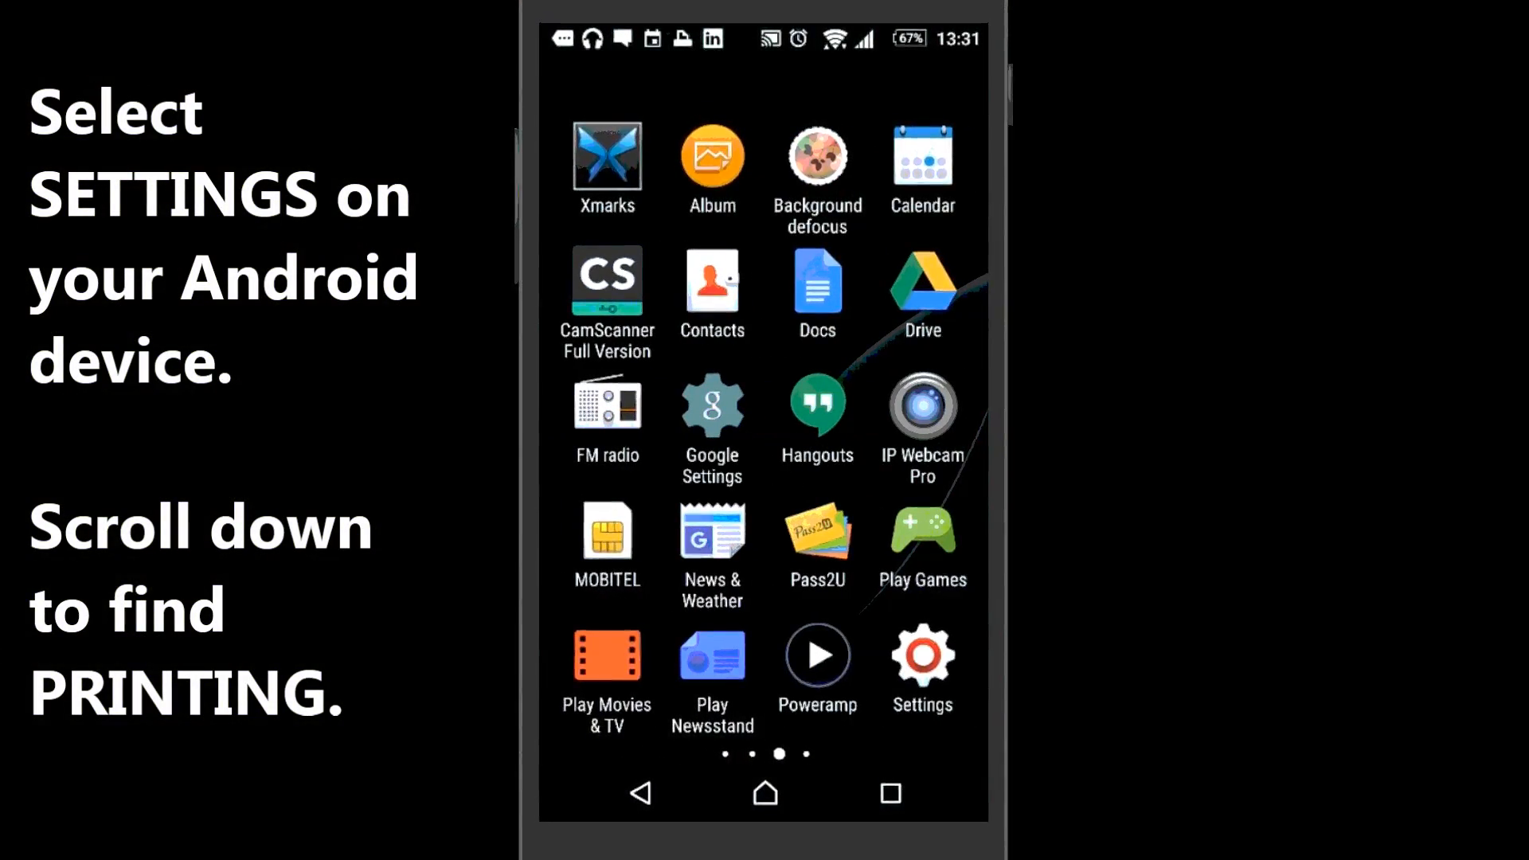
- Bring up Android Settings scrolled to the System section where Printing appears
{"action": "left_click", "coordinate": [921, 656]}
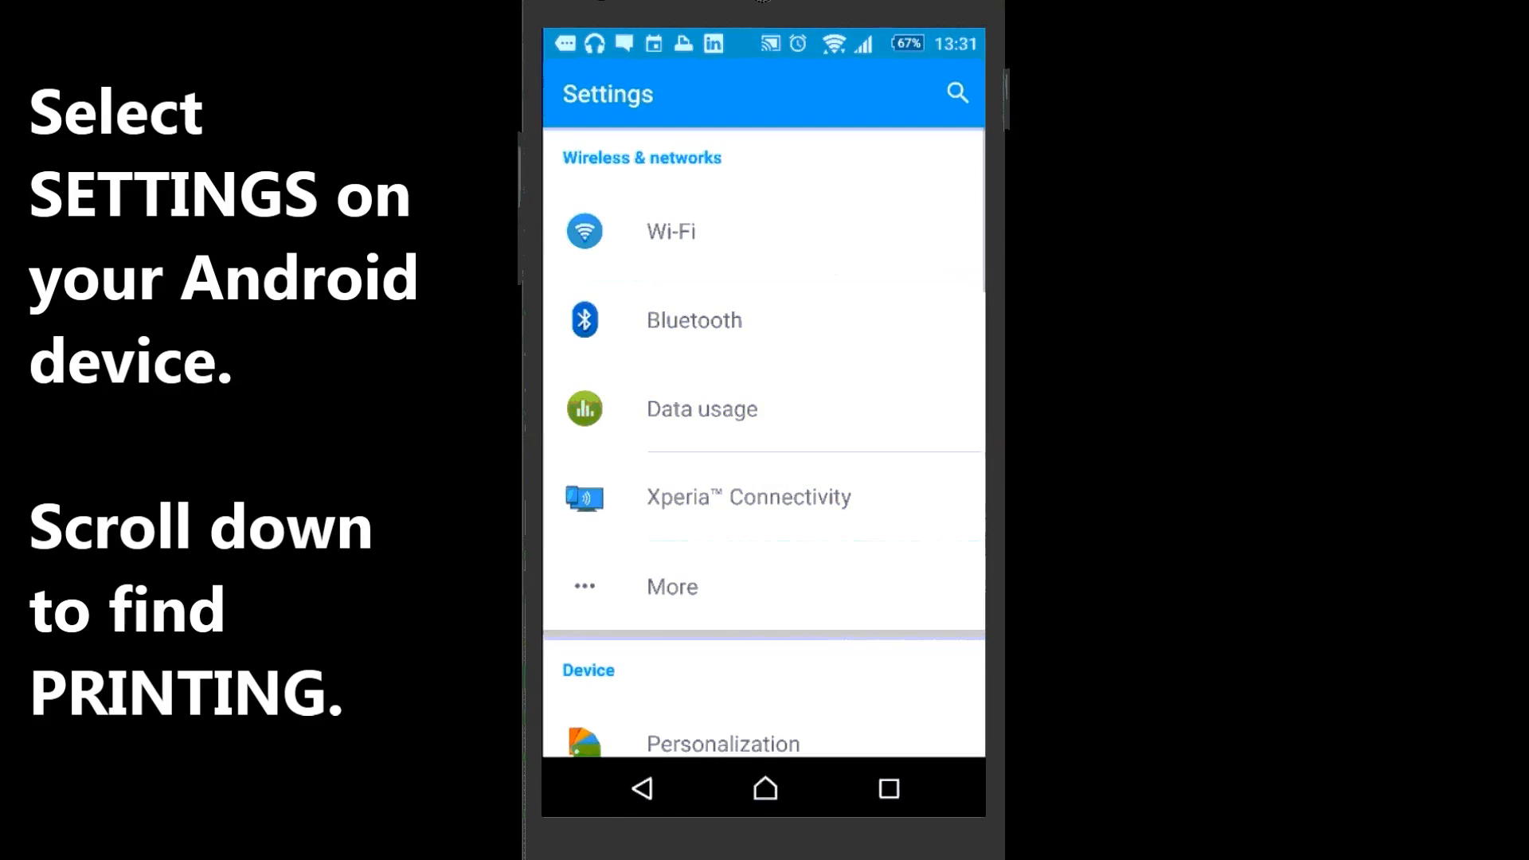
{"action": "scroll", "scroll_direction": "down", "scroll_amount": 3}
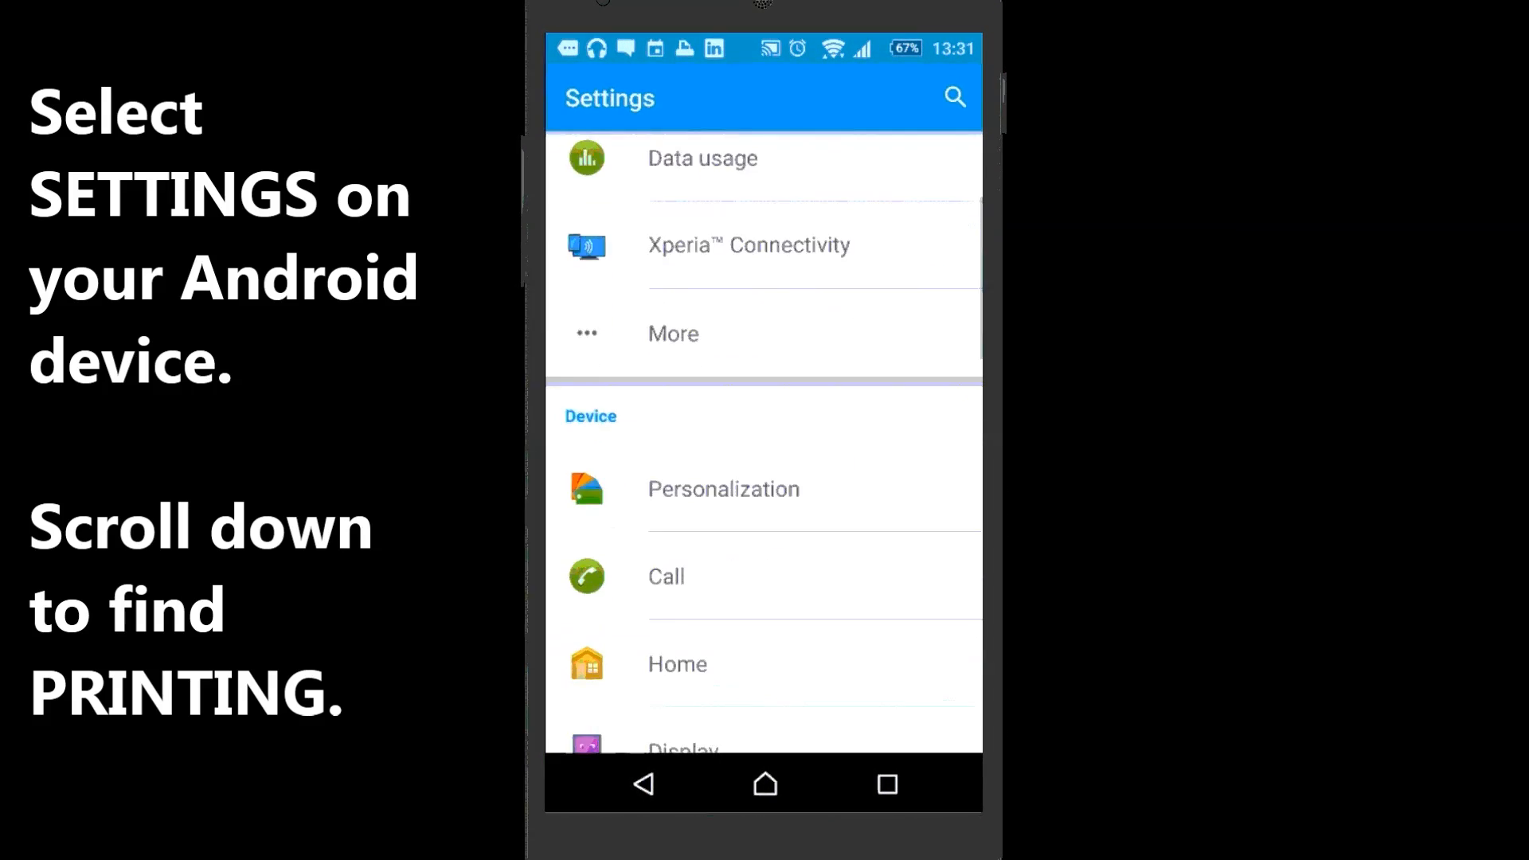
{"action": "scroll", "scroll_direction": "down", "scroll_amount": 3}
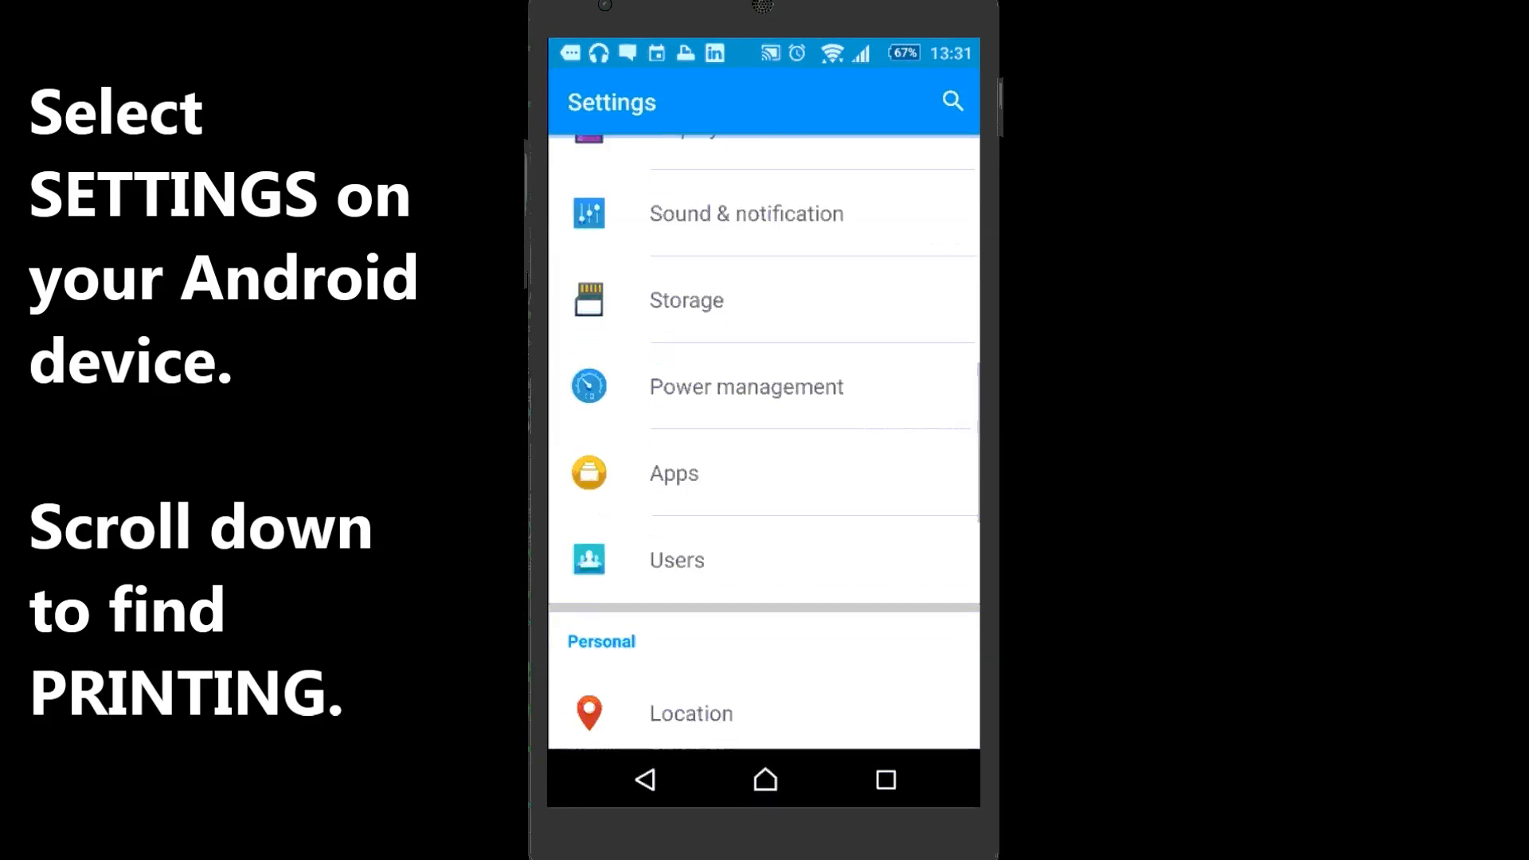
{"action": "scroll", "scroll_direction": "down", "scroll_amount": 3}
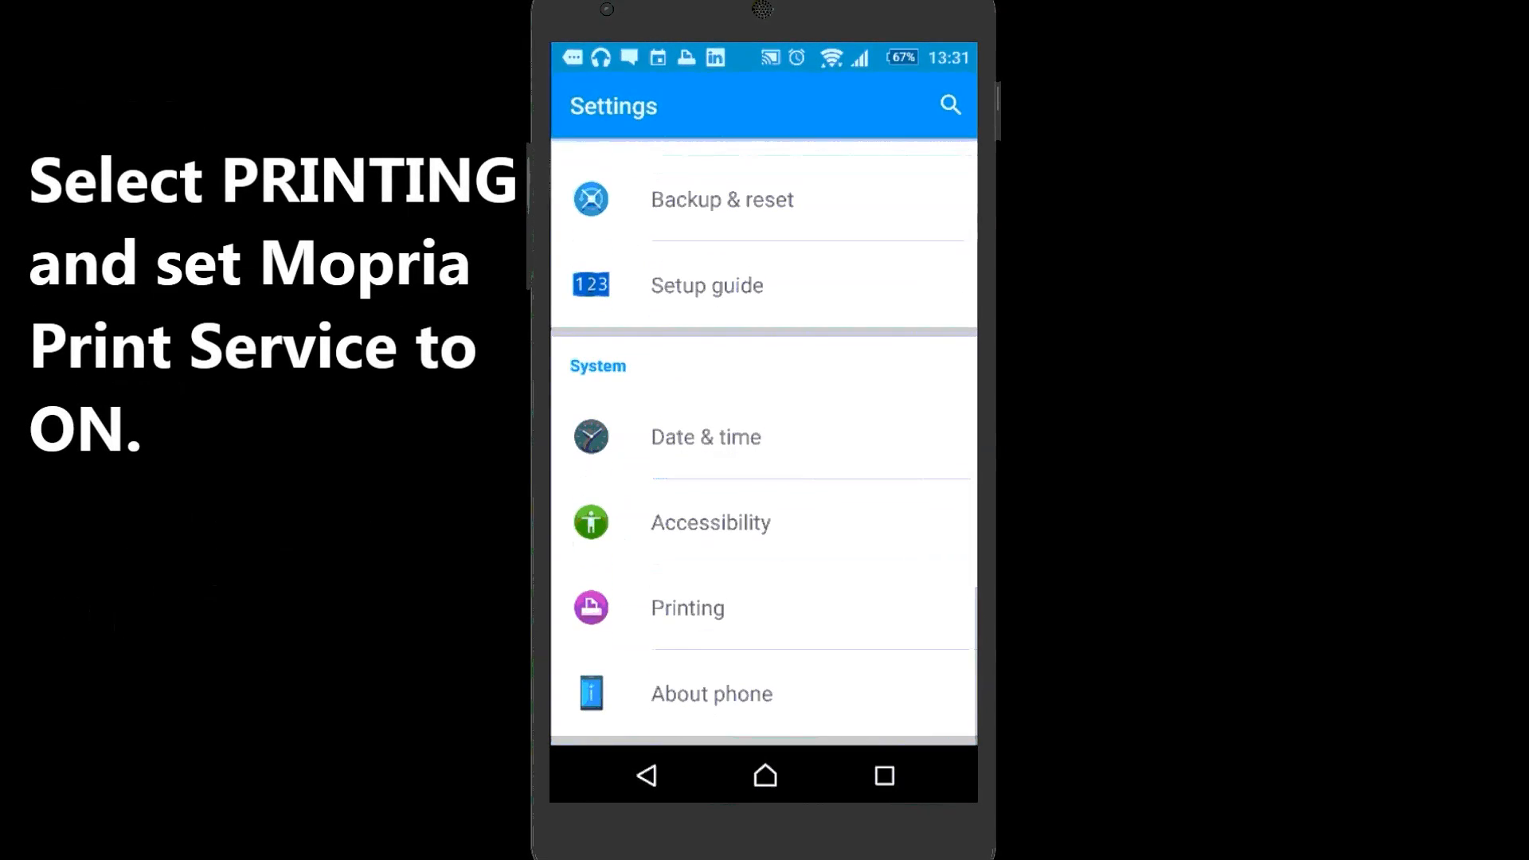
- Under Printing, switch Mopria Print Service on and confirm the prompt with OK
{"action": "left_click", "coordinate": [687, 608]}
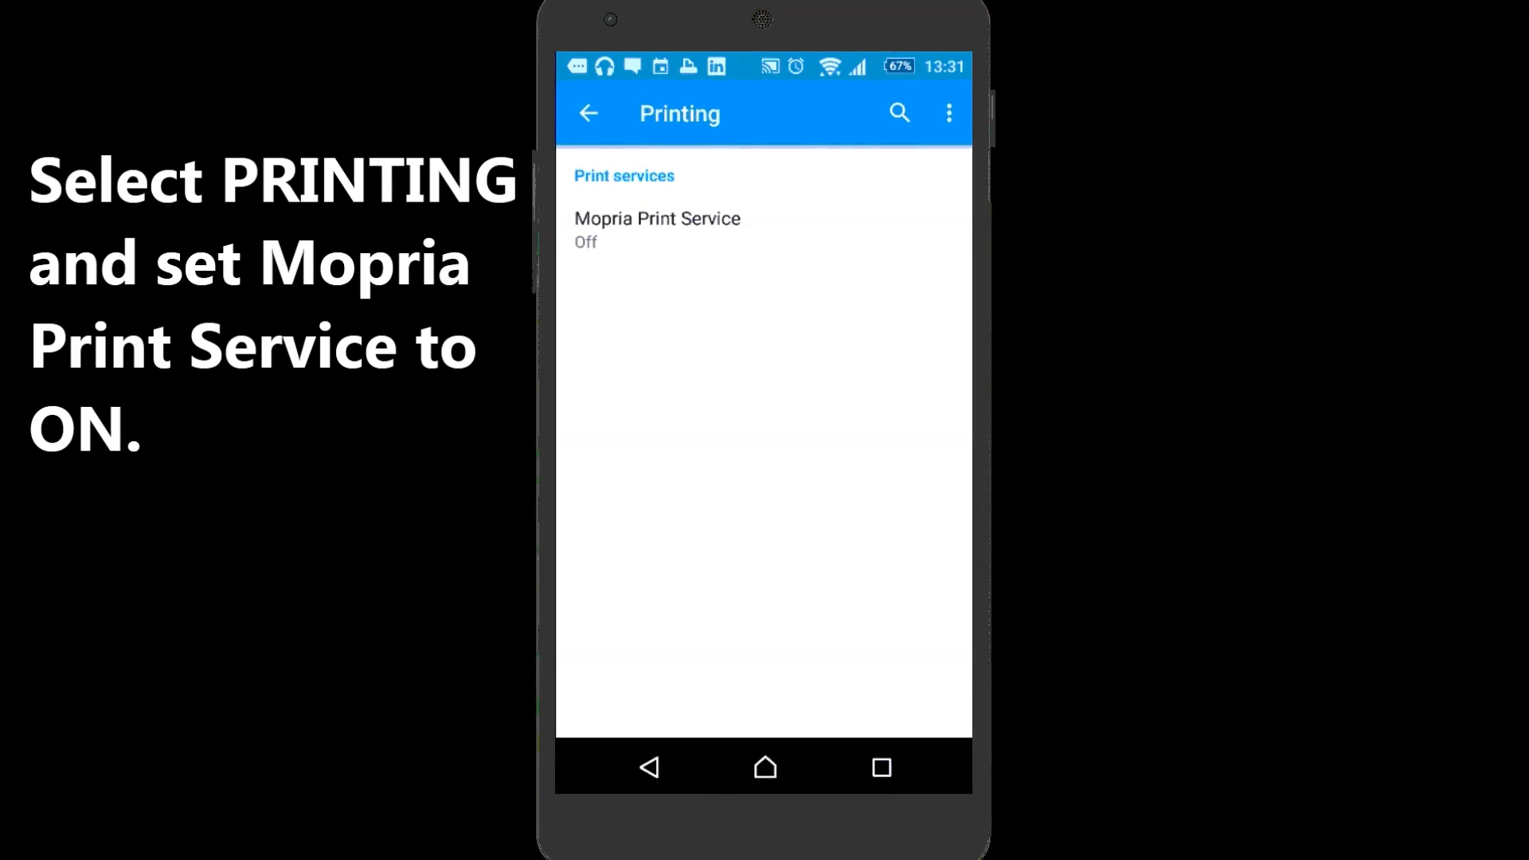
{"action": "left_click", "coordinate": [656, 229]}
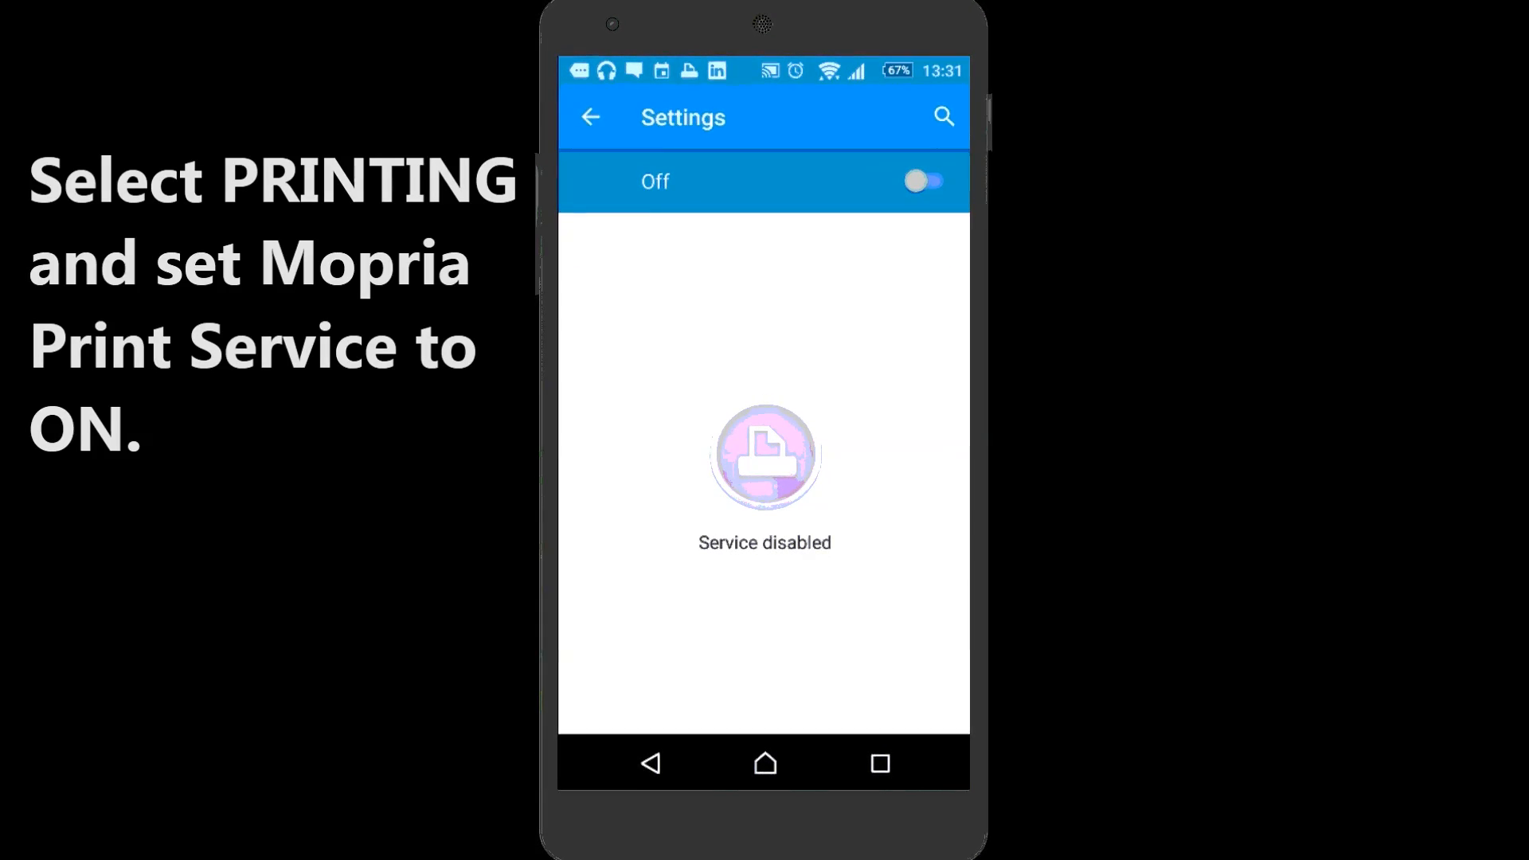
{"action": "left_click", "coordinate": [922, 183]}
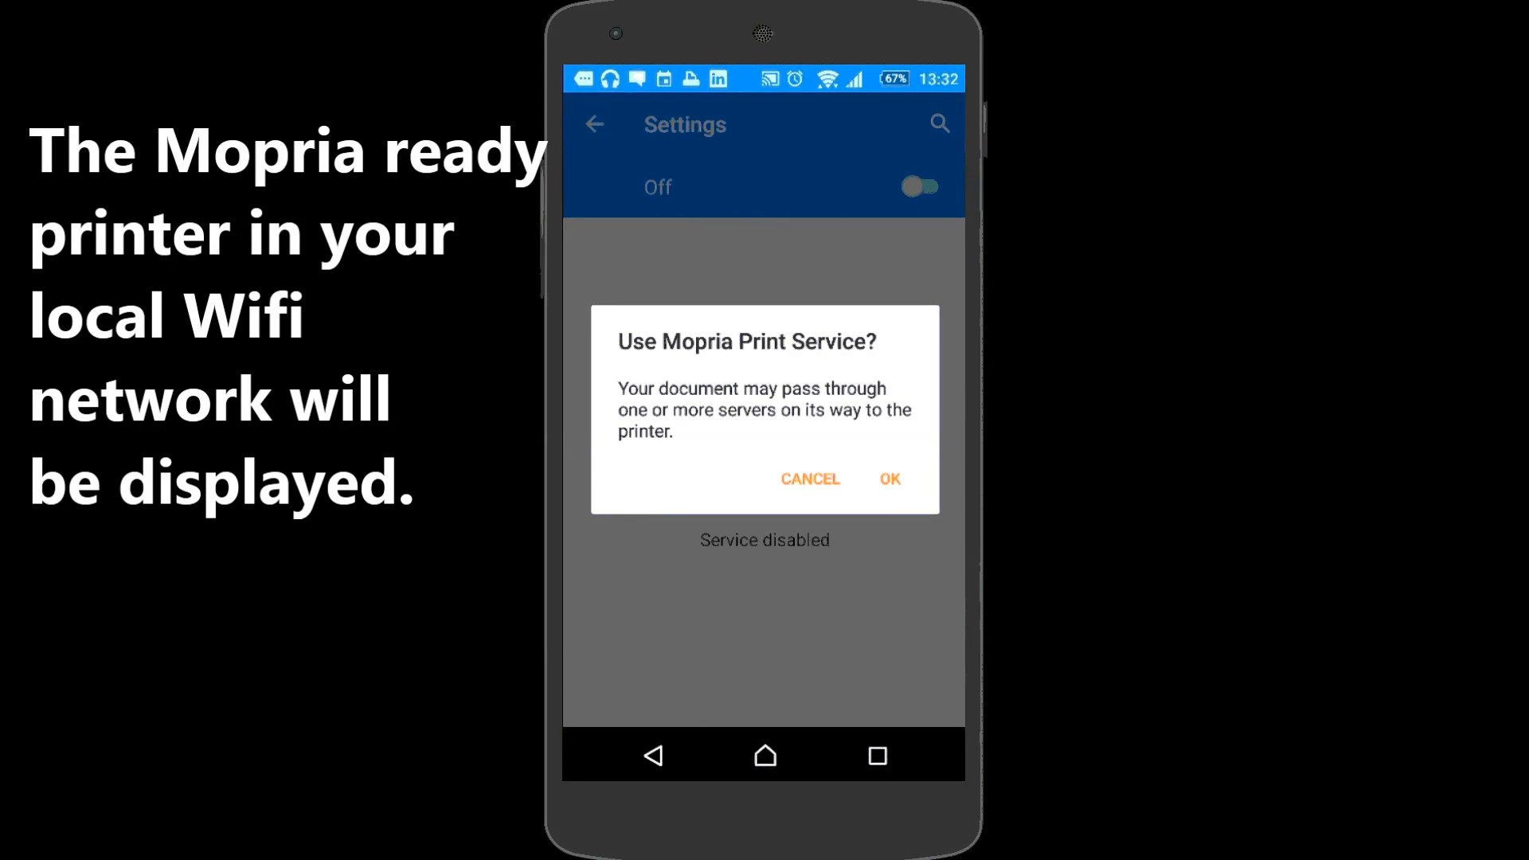
{"action": "left_click", "coordinate": [887, 478]}
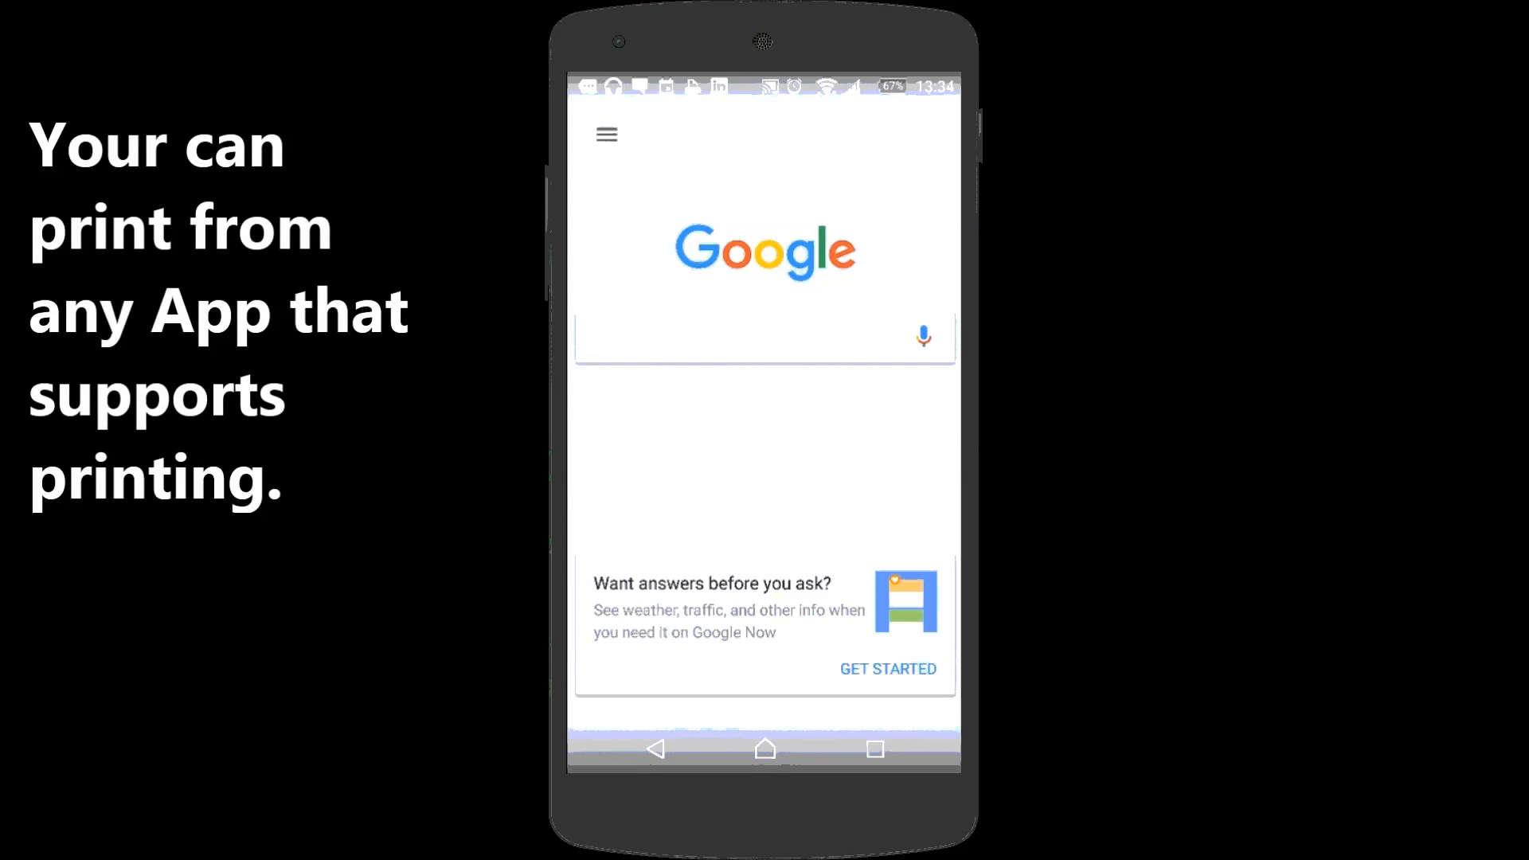
- Search 'mopria print', load the Mopria Alliance home page and choose Print from Chrome's menu
{"action": "type", "text": "mopria print"}
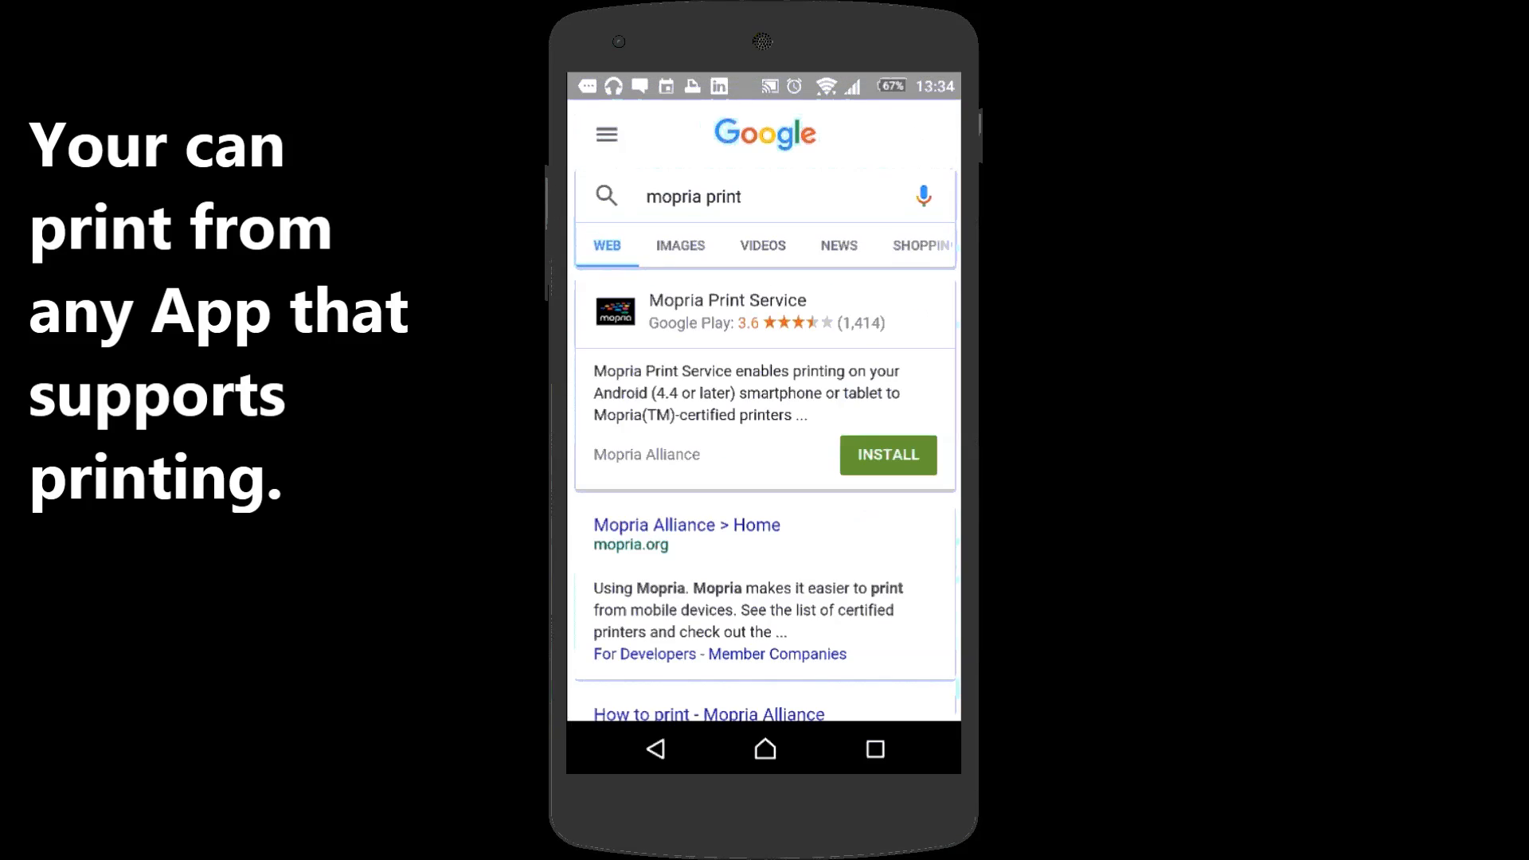
{"action": "left_click", "coordinate": [685, 524]}
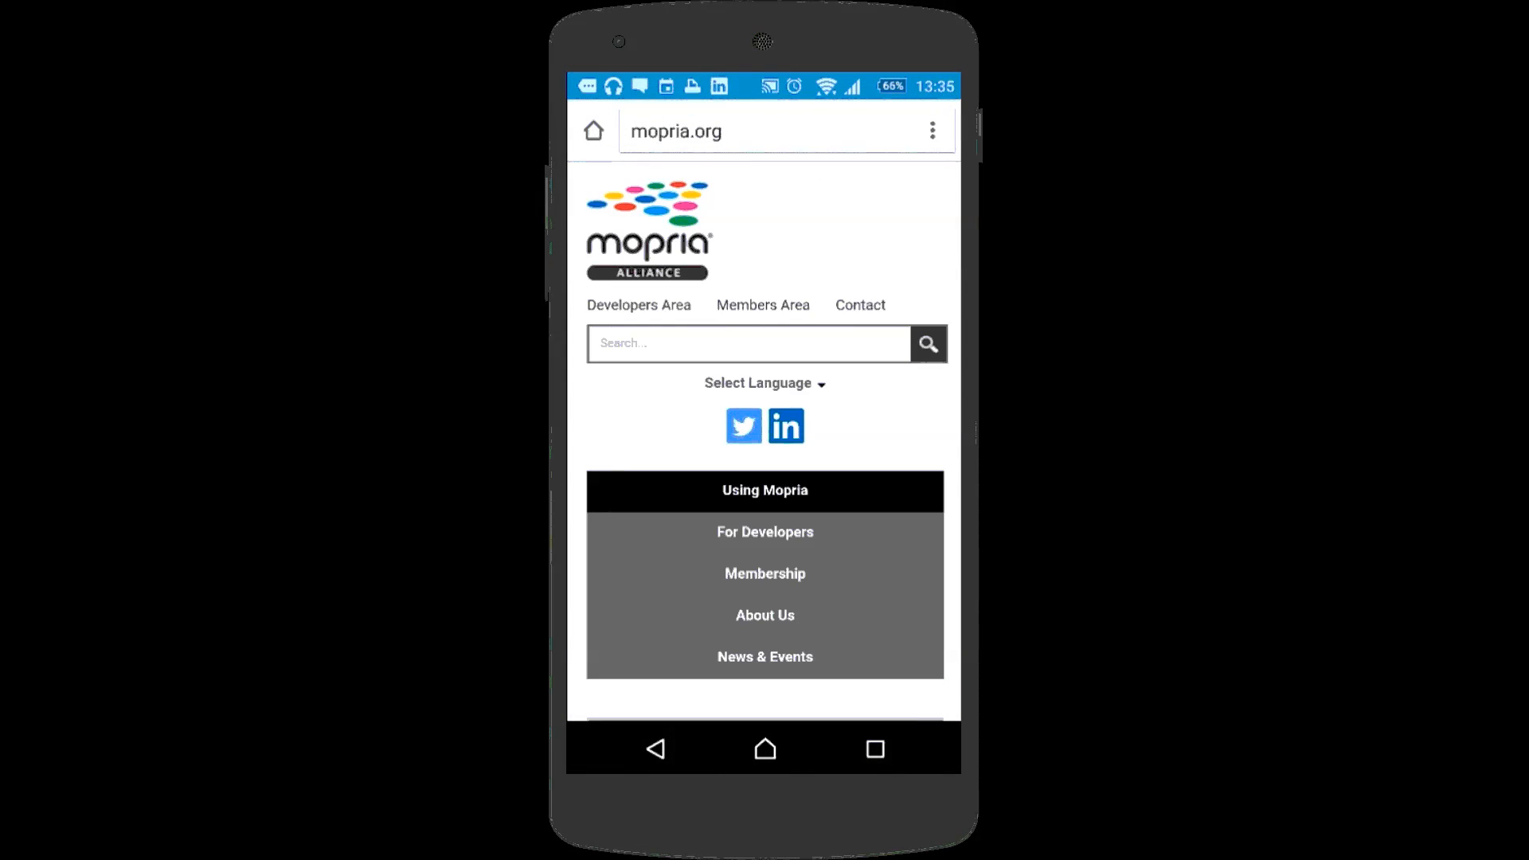
{"action": "left_click", "coordinate": [930, 130]}
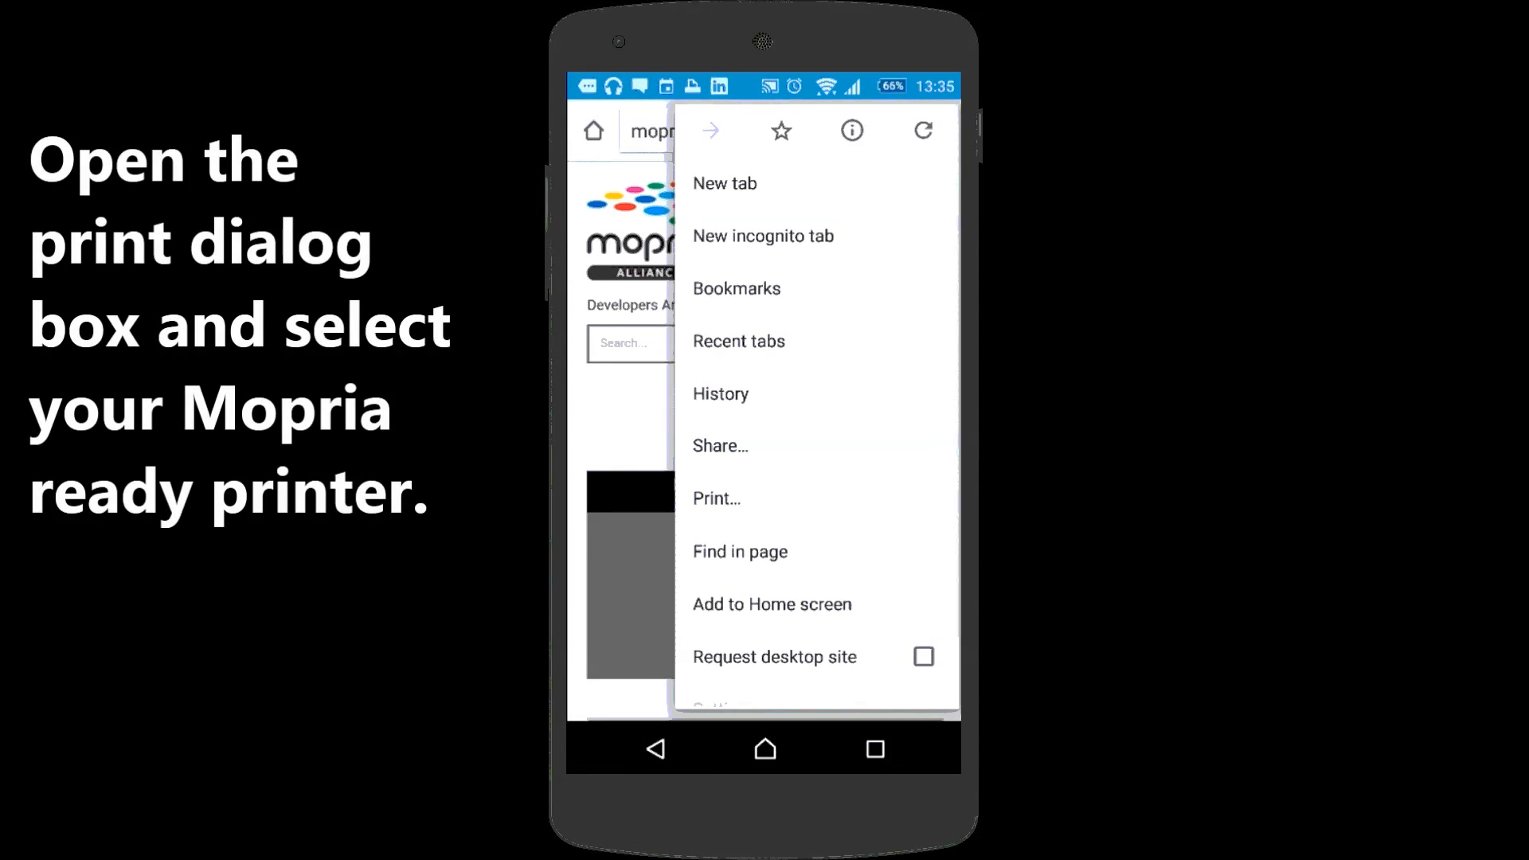
{"action": "left_click", "coordinate": [717, 498]}
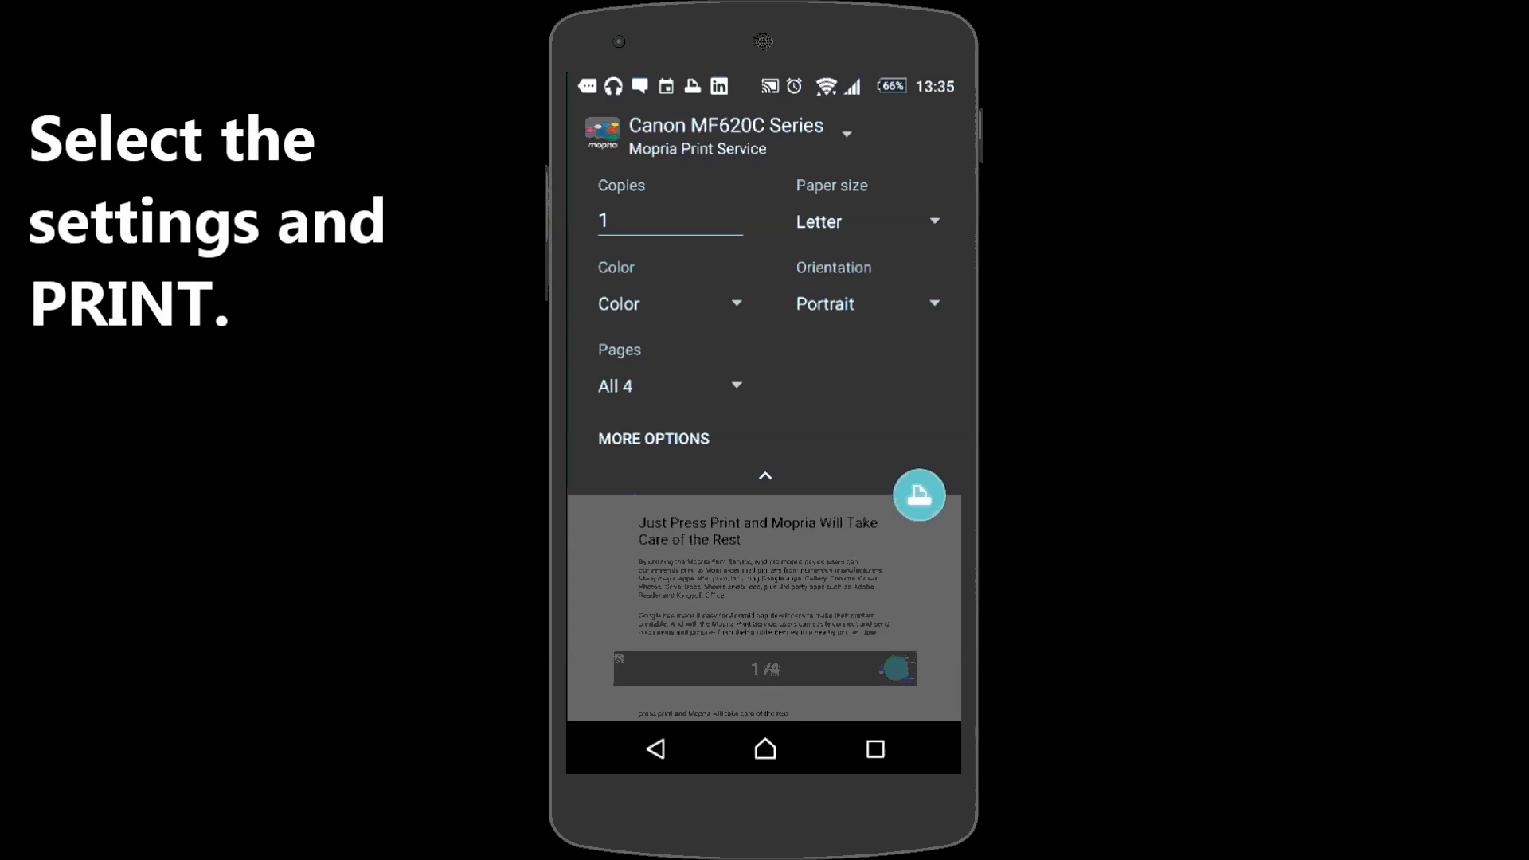
- Choose a different paper size for the Canon MF620C Series print job
{"action": "left_click", "coordinate": [864, 222]}
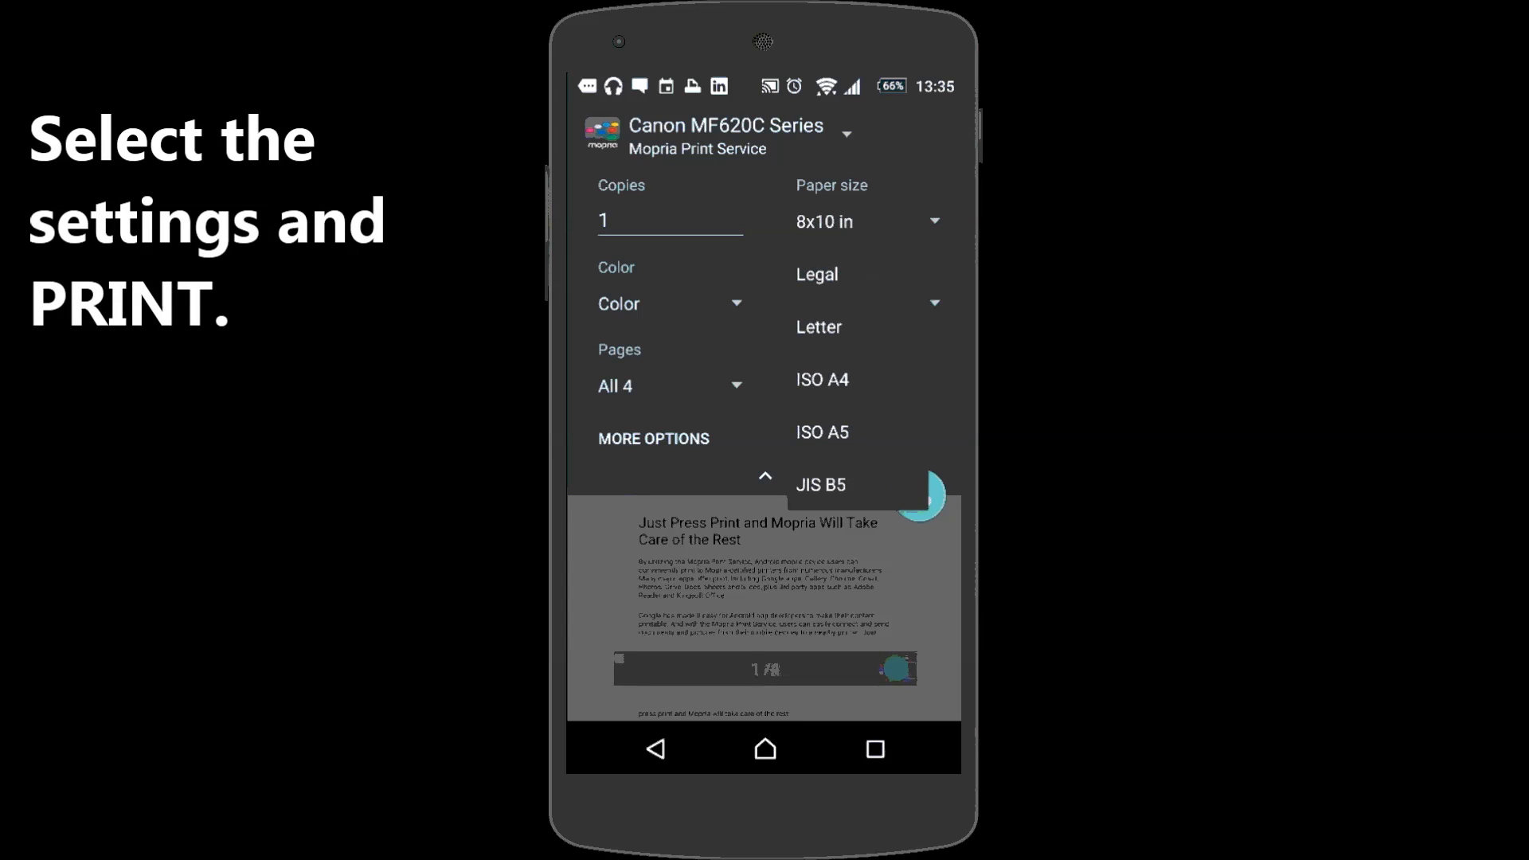
{"action": "left_click", "coordinate": [821, 379]}
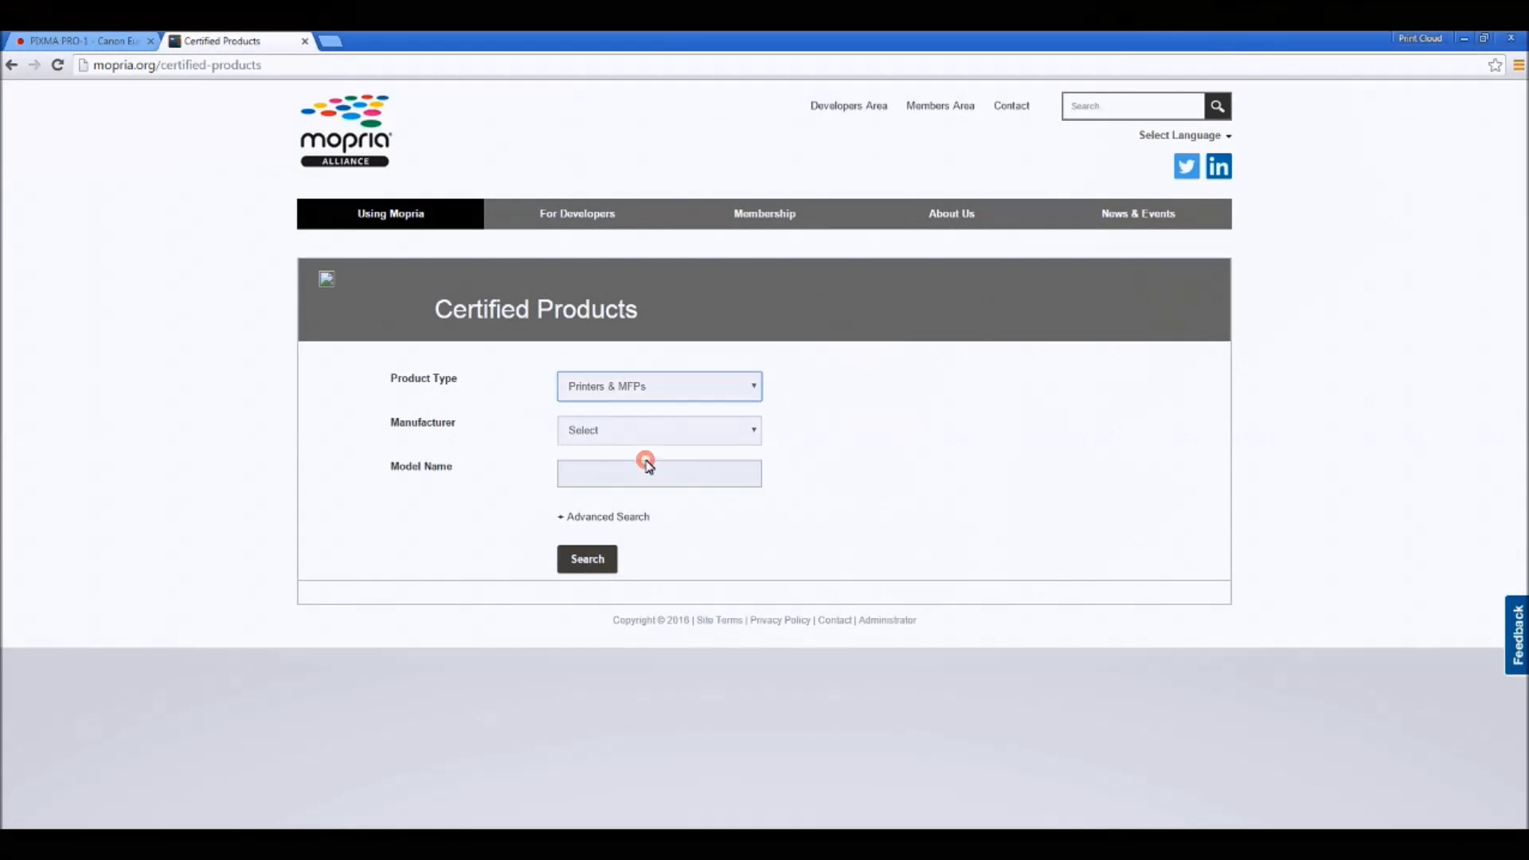
- Filter certified products to Canon Inc., expand PIXMA Series and scroll to the imageCLASS MF models
{"action": "left_click", "coordinate": [659, 430]}
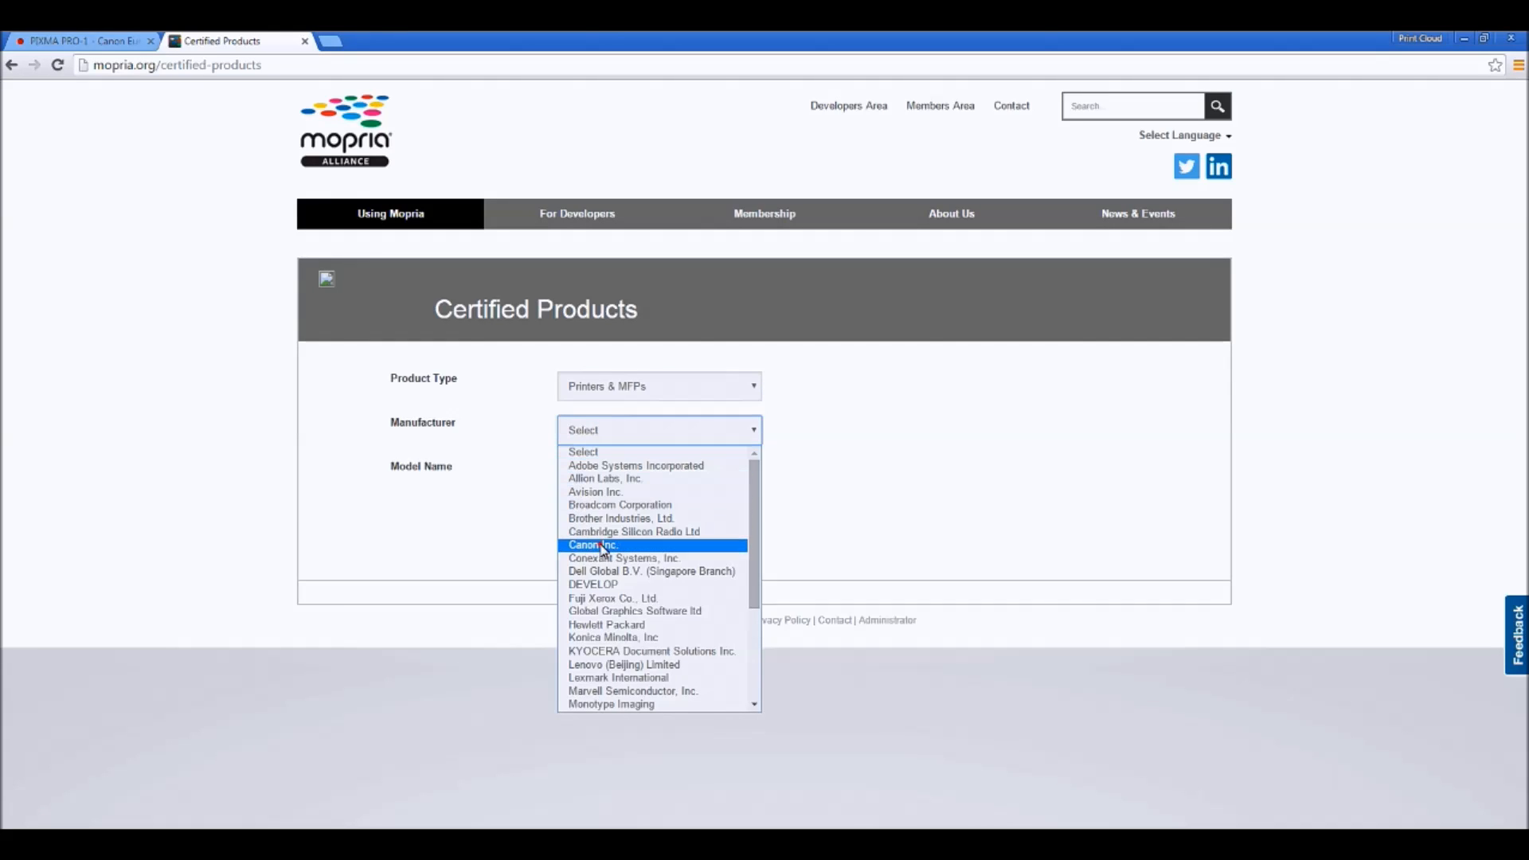
{"action": "left_click", "coordinate": [592, 544]}
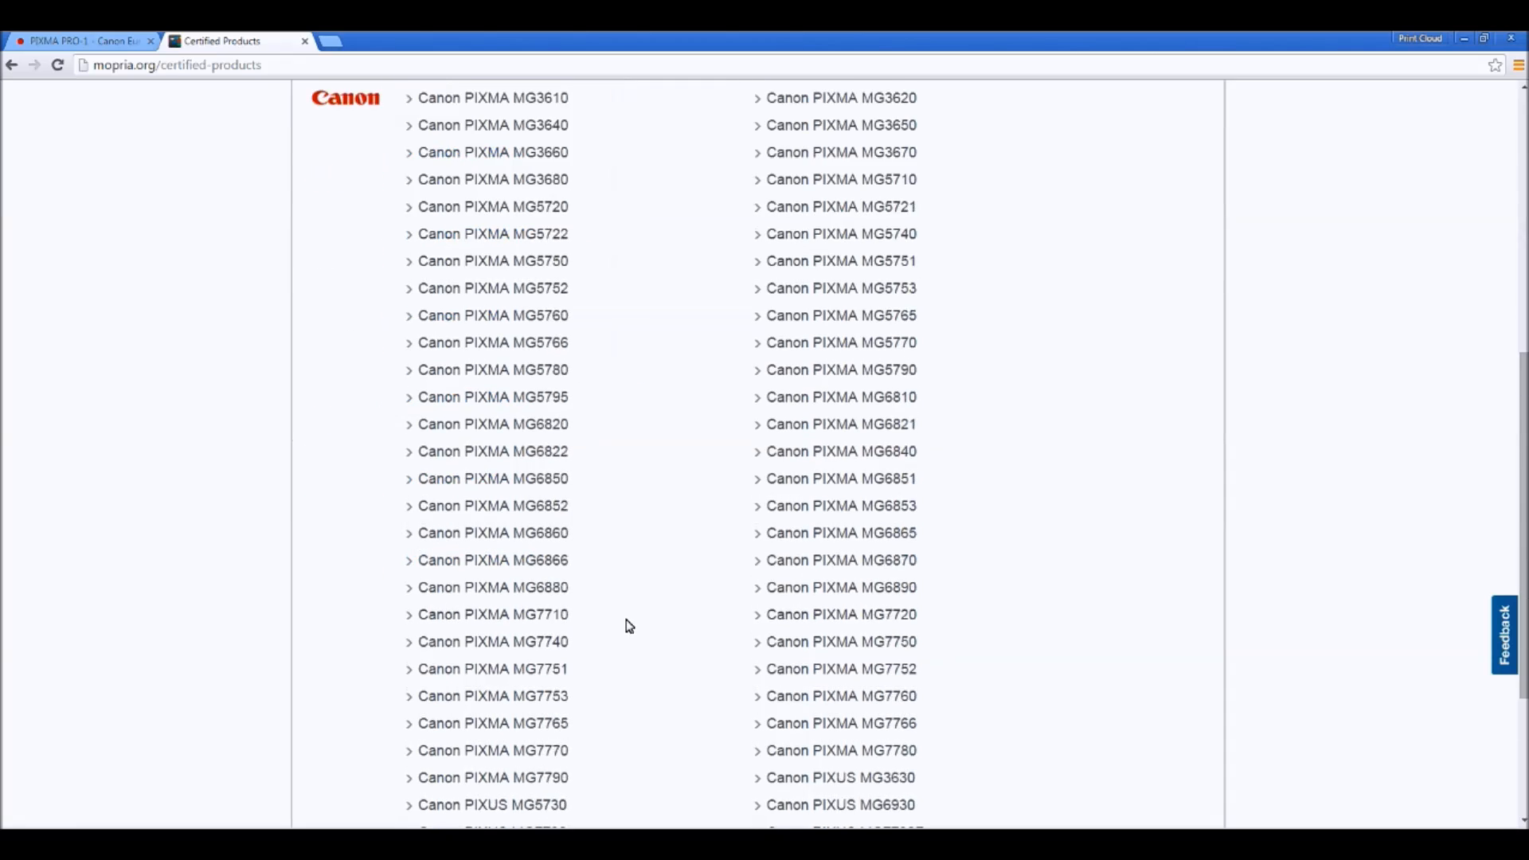
{"action": "scroll", "scroll_direction": "down", "scroll_amount": 3}
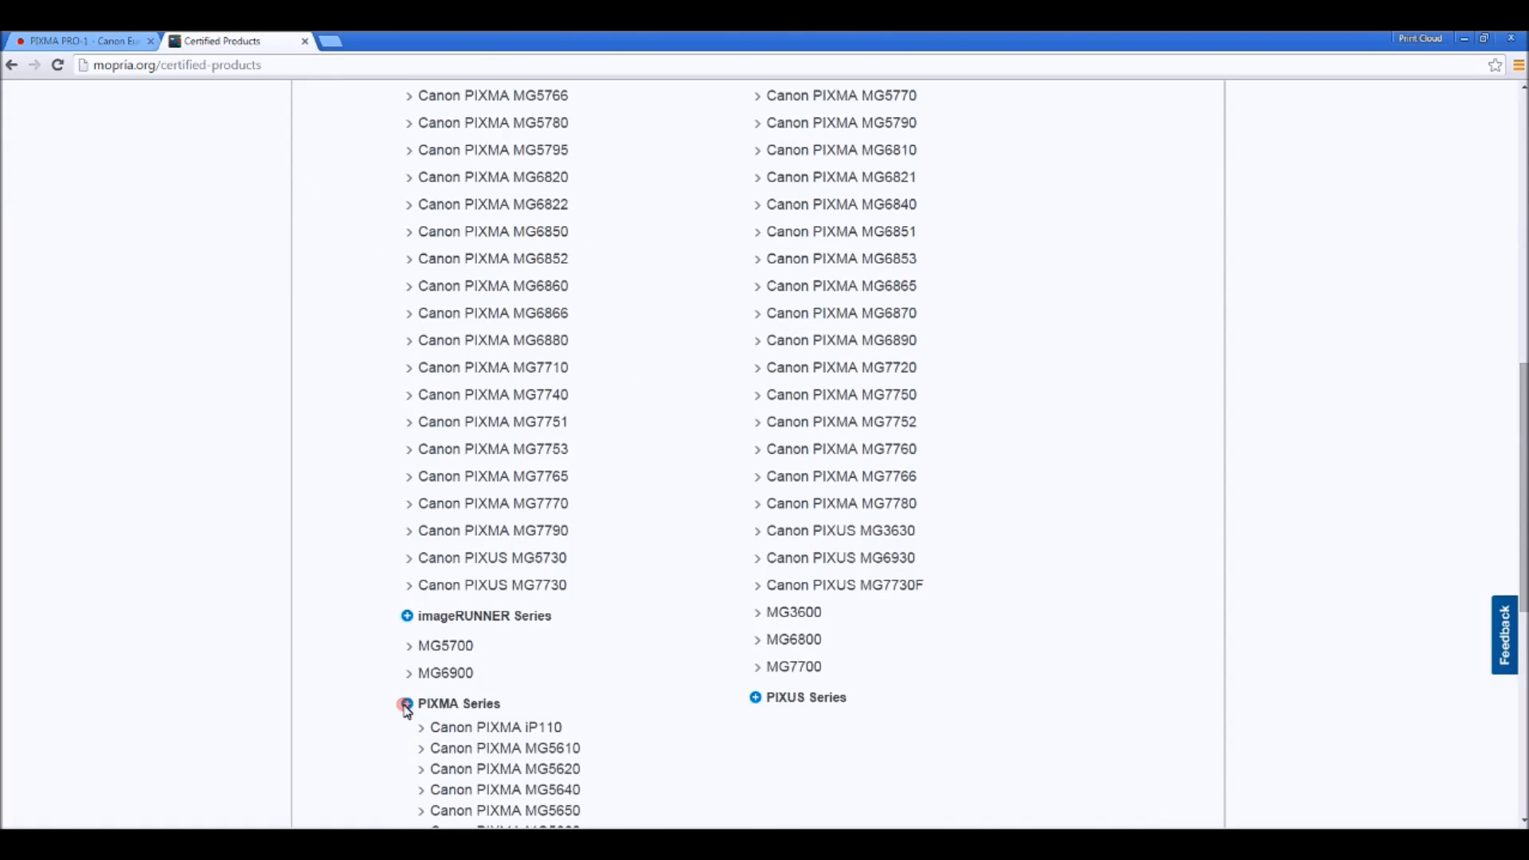
{"action": "left_click", "coordinate": [405, 703]}
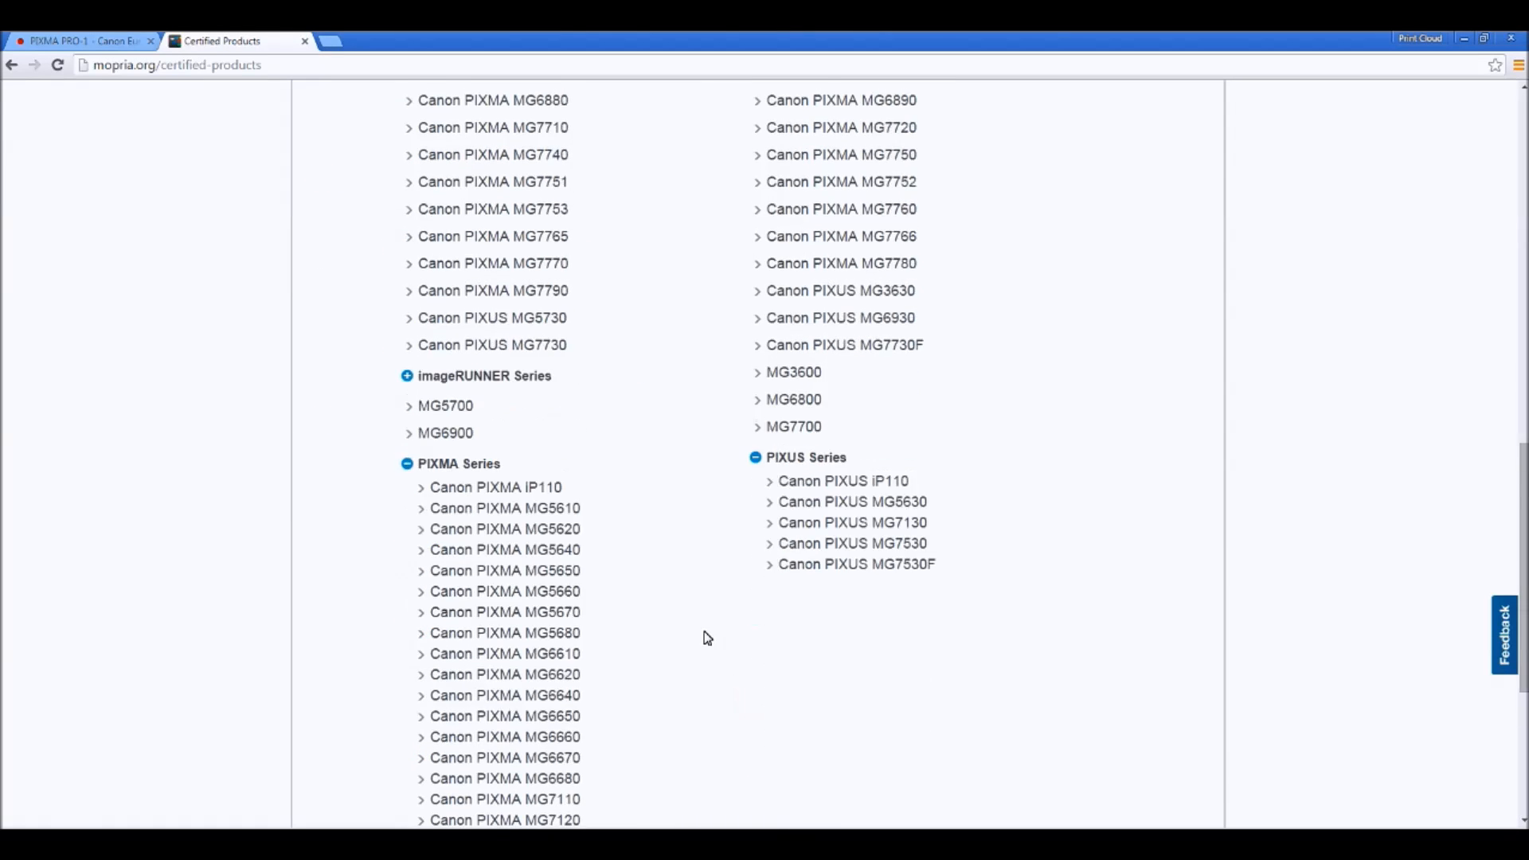
{"action": "scroll", "scroll_direction": "down", "scroll_amount": 3}
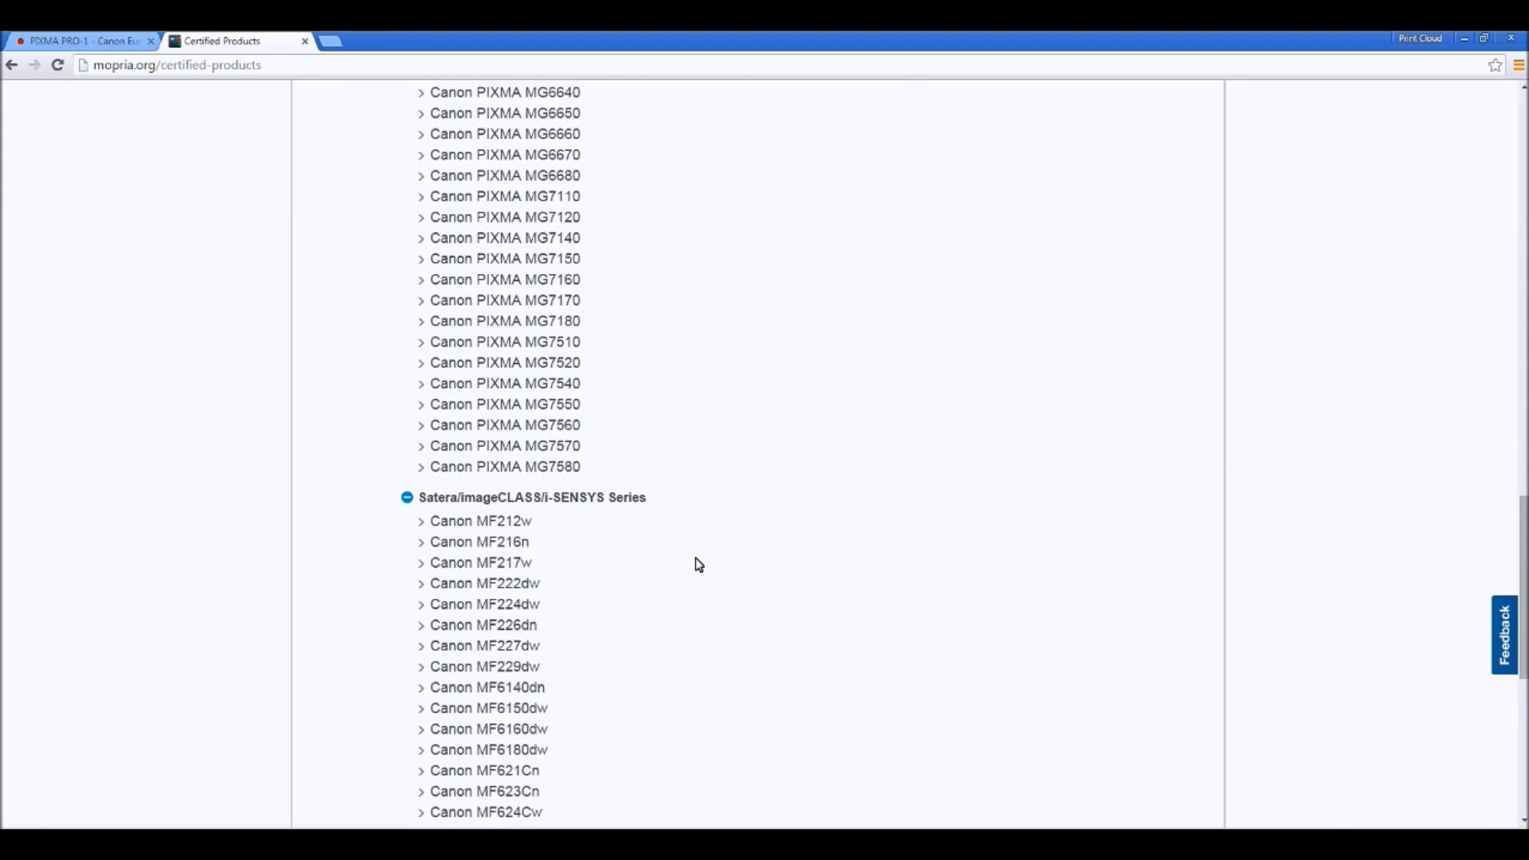
{"action": "scroll", "scroll_direction": "down", "scroll_amount": 3}
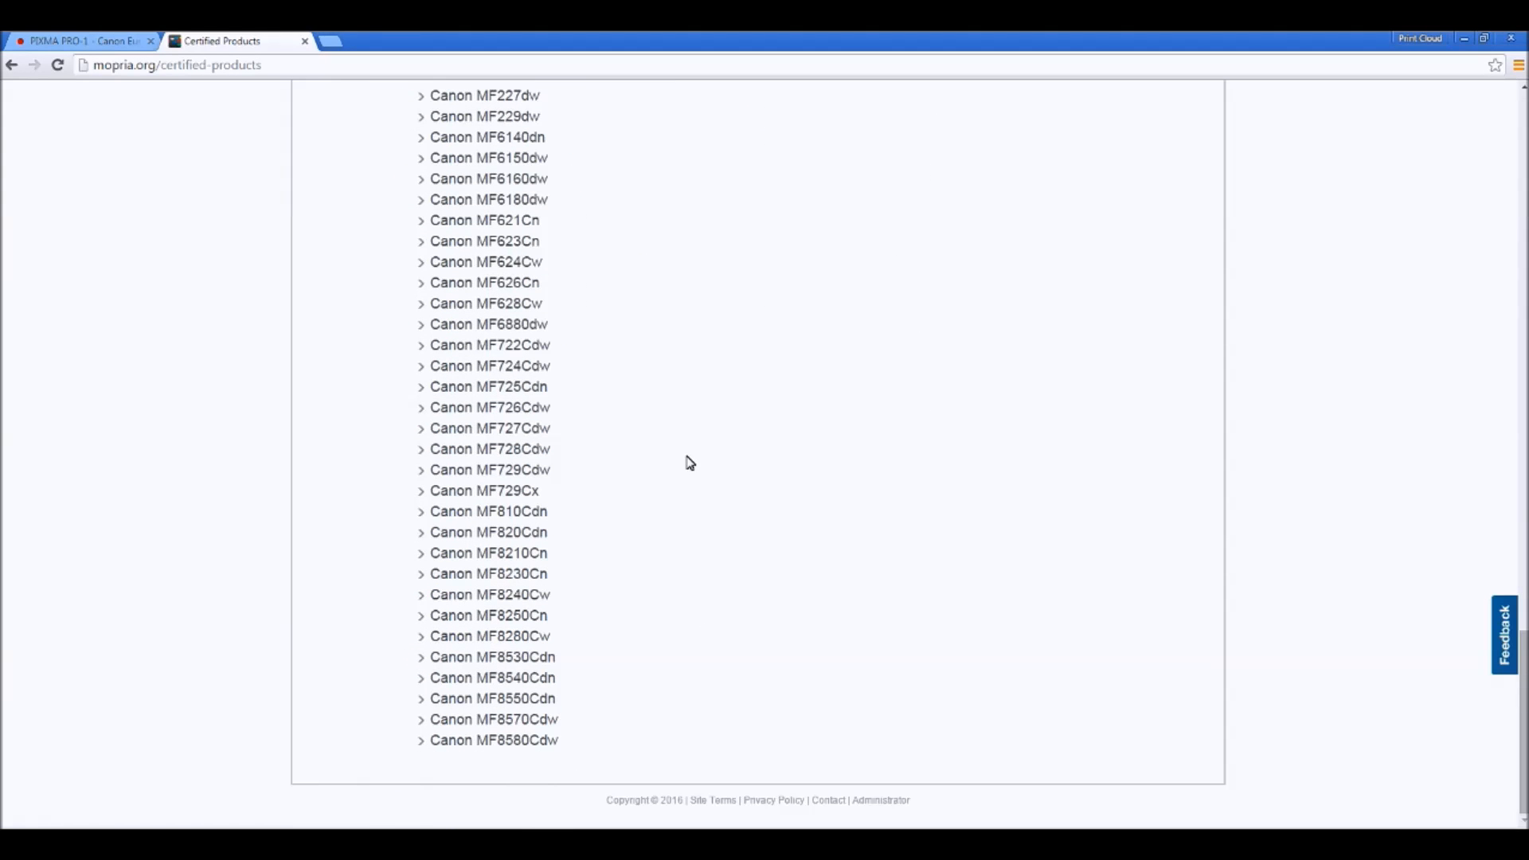